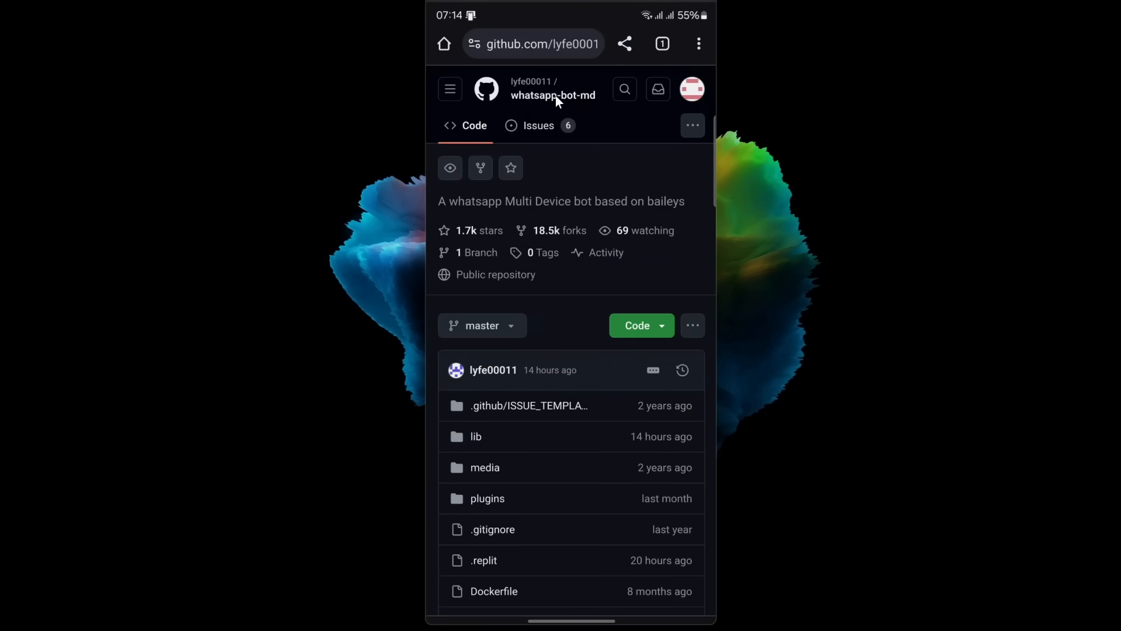
mouse_move(521, 52)
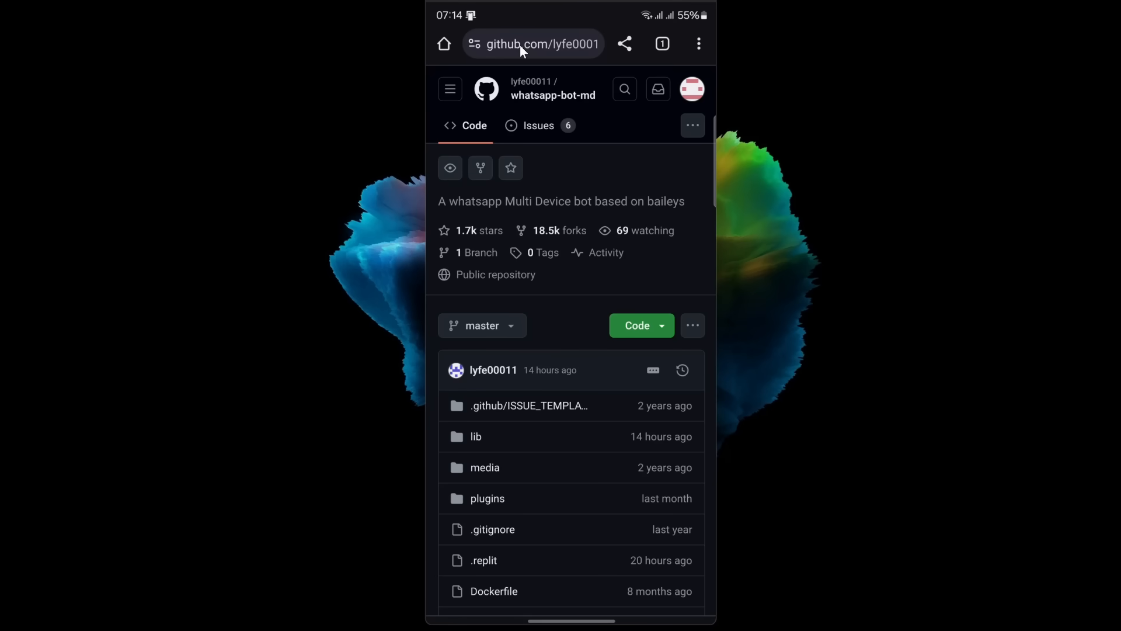
Step: Scroll the whatsapp-bot-md README down to the '4. Deploy on Replit' section with its Run on Replit button
scroll(down, 3)
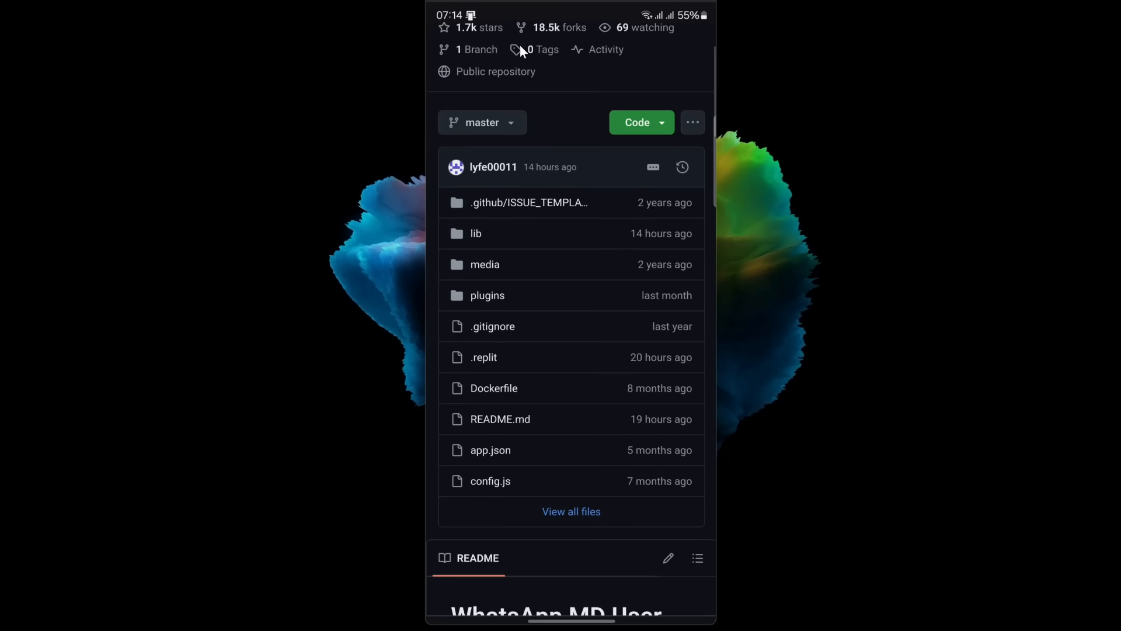
scroll(down, 3)
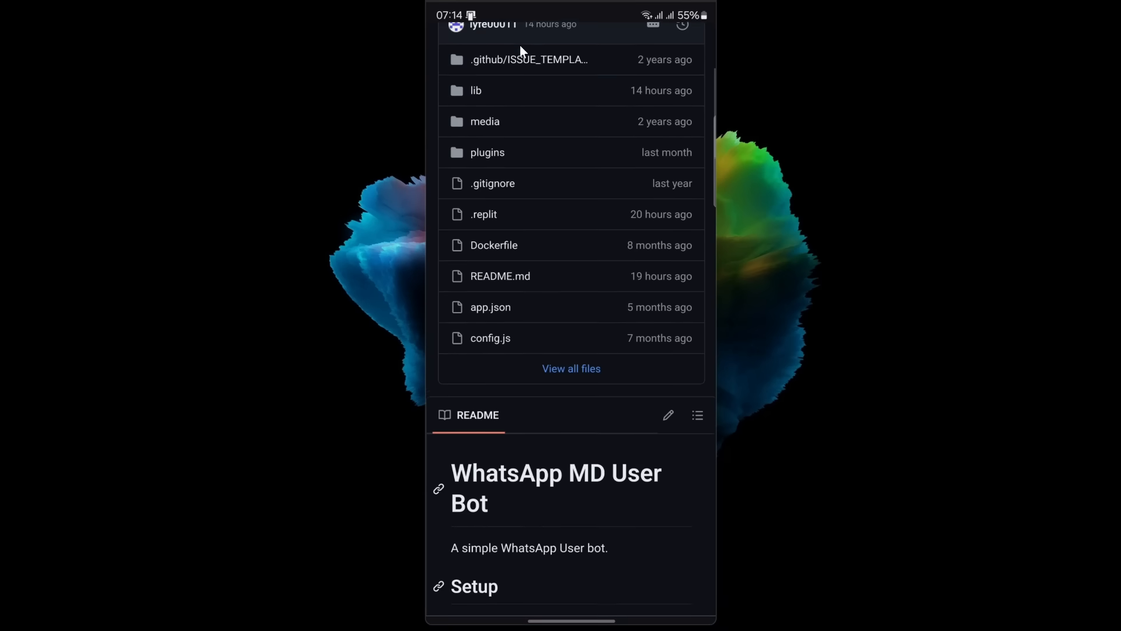
scroll(down, 3)
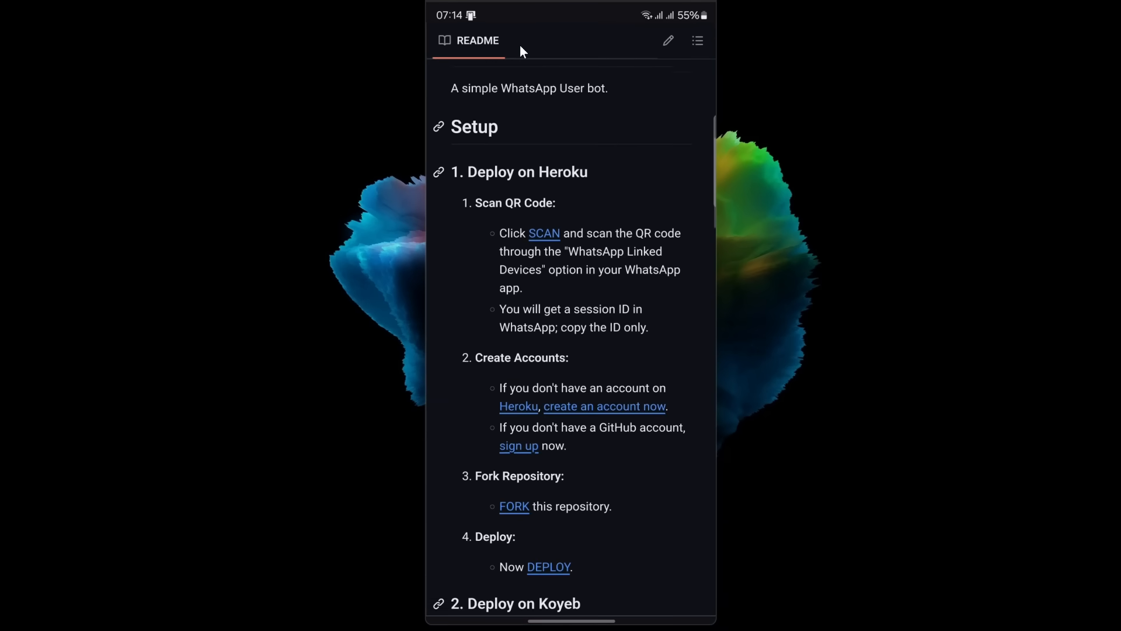
scroll(down, 3)
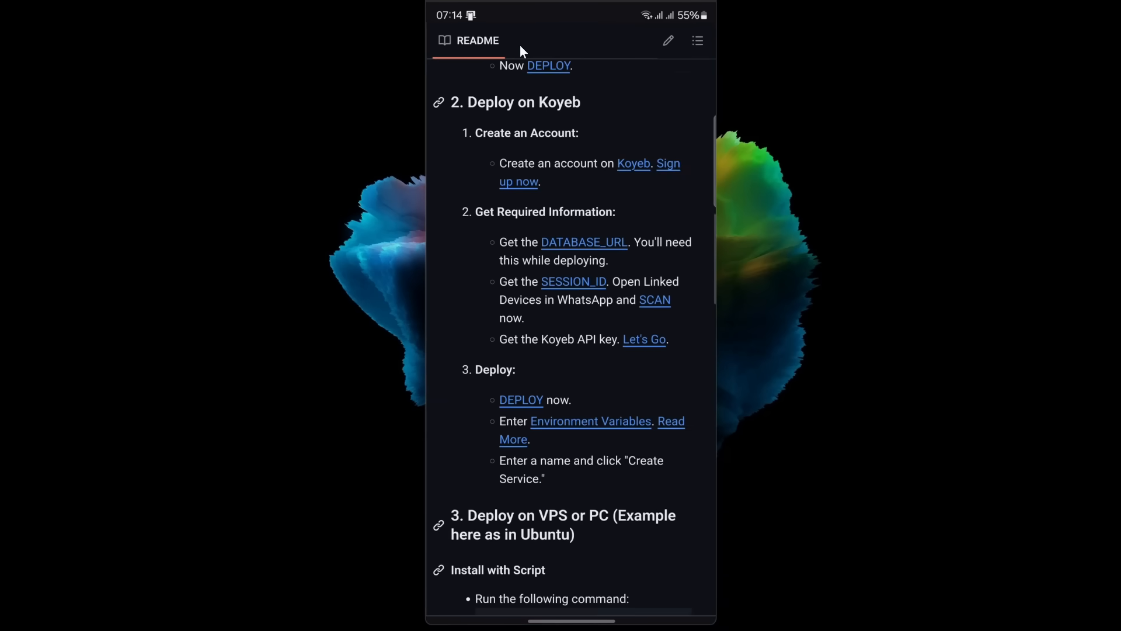
scroll(down, 3)
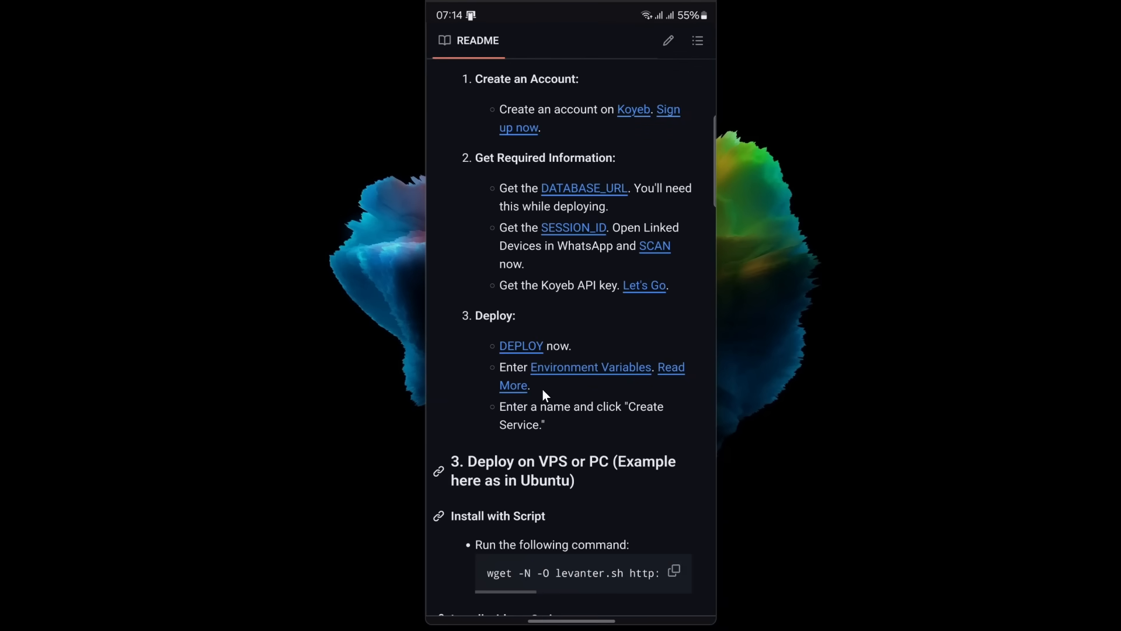
scroll(down, 3)
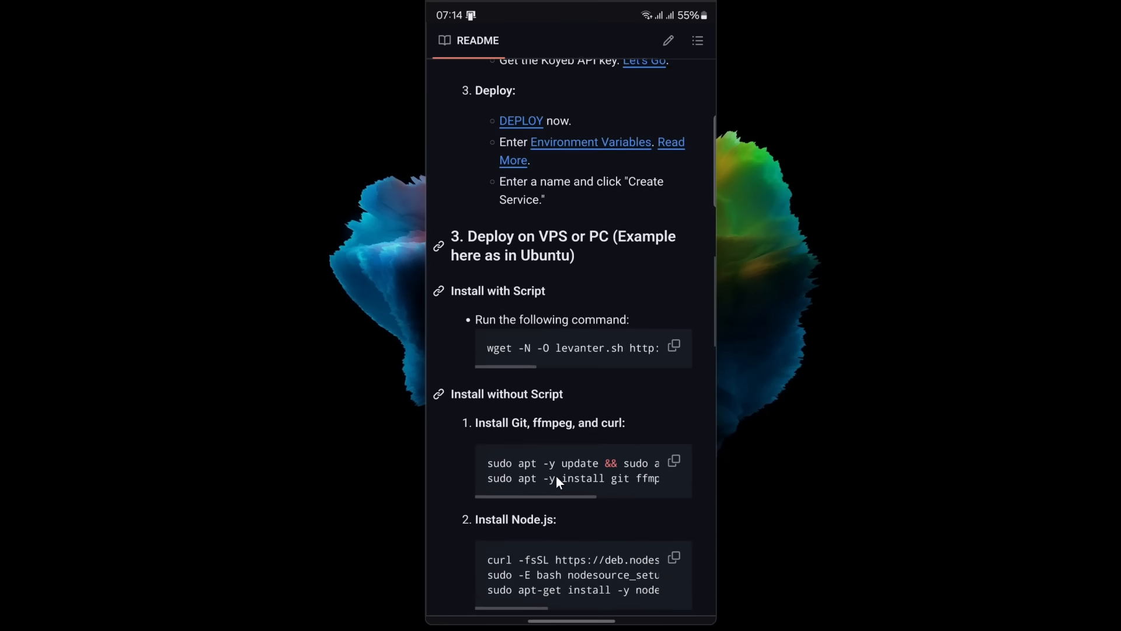
scroll(down, 3)
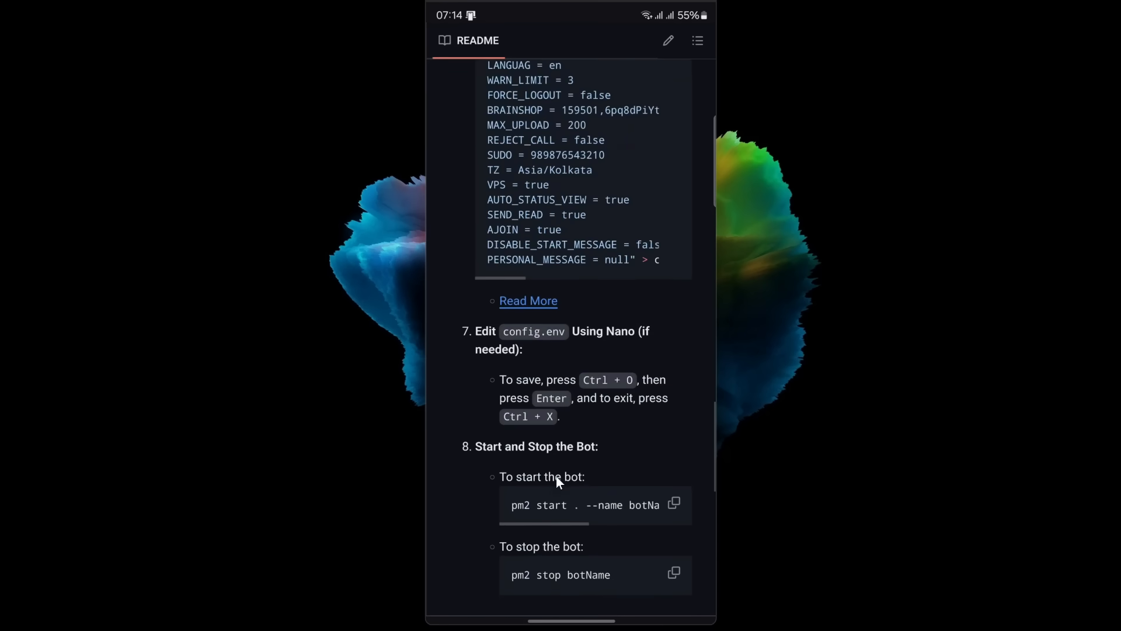
scroll(down, 3)
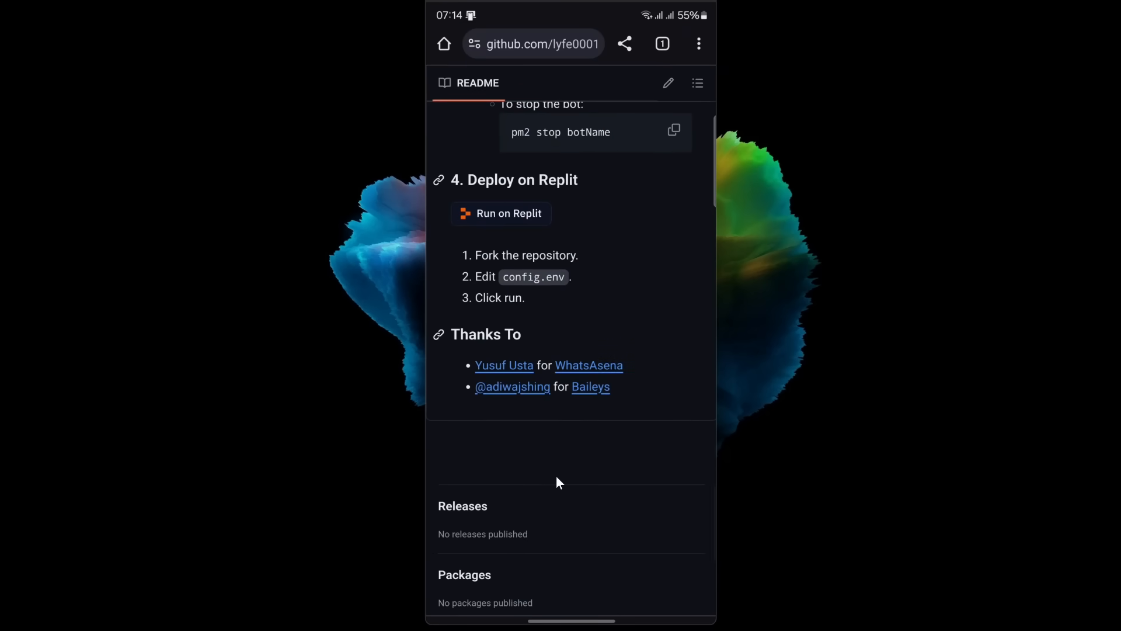
mouse_move(486, 219)
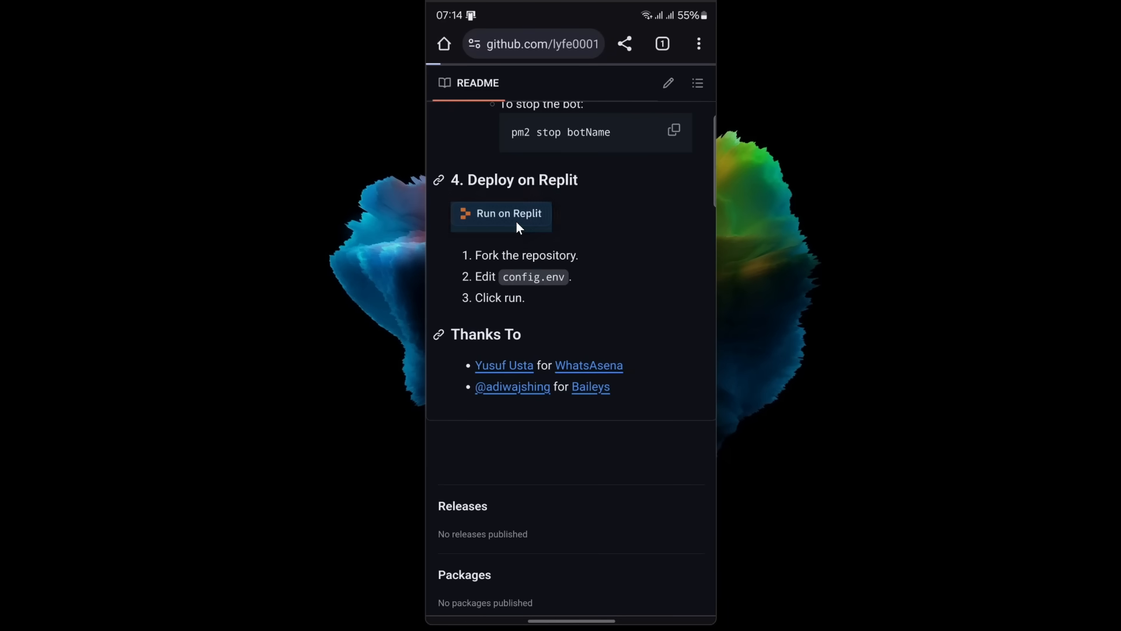
Step: Go to the bot's Replit template page and switch Chrome to the desktop site layout
click(509, 213)
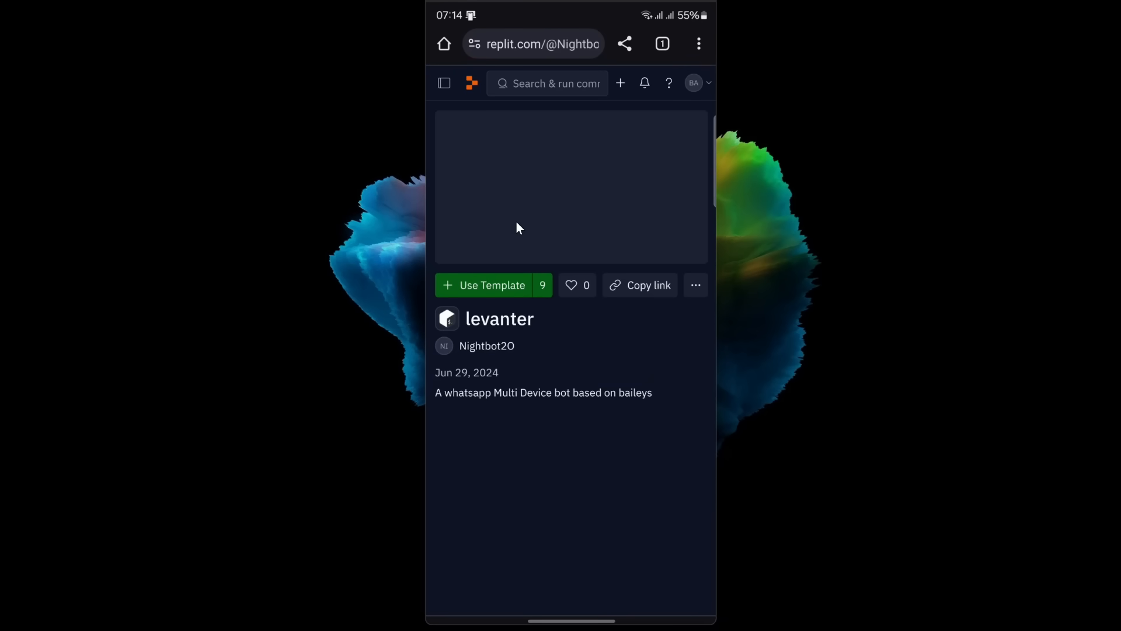
mouse_move(564, 384)
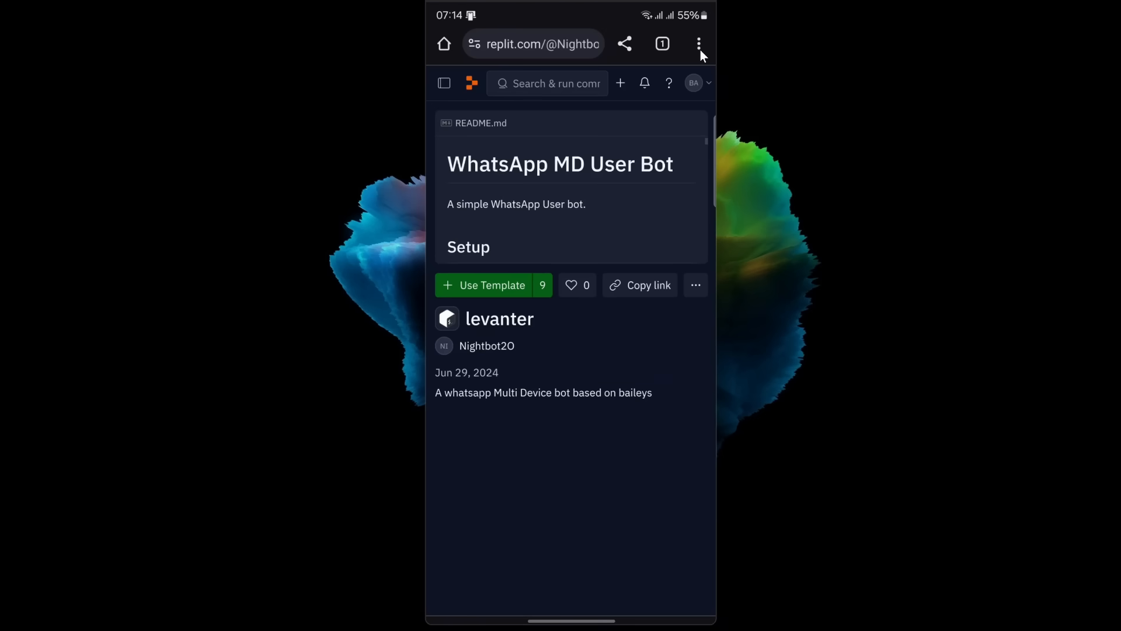
click(698, 43)
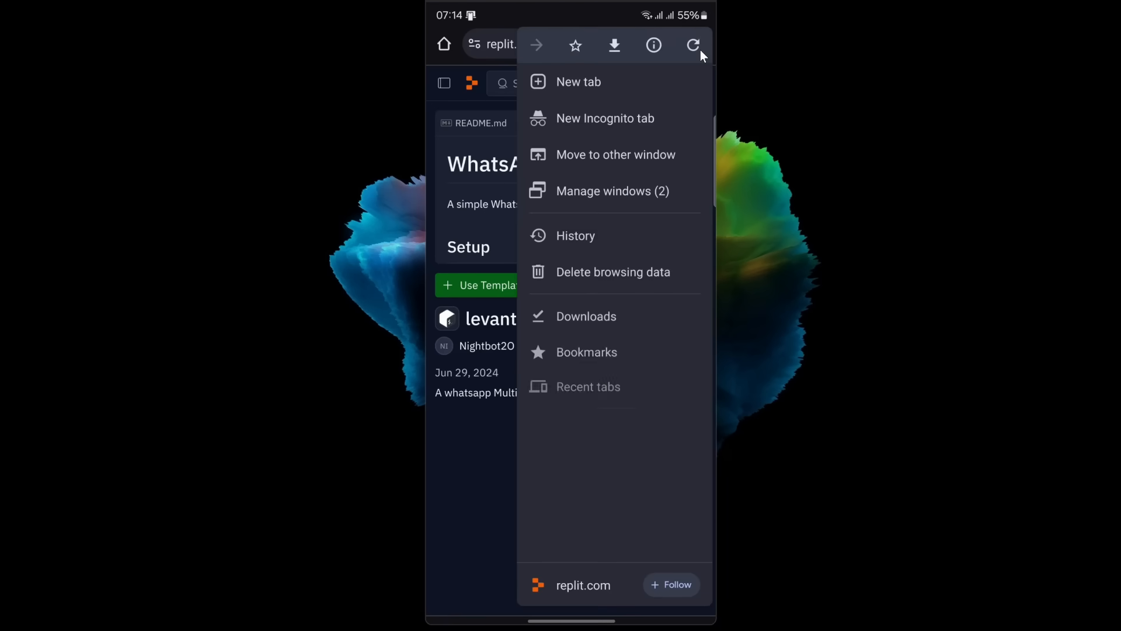
scroll(down, 3)
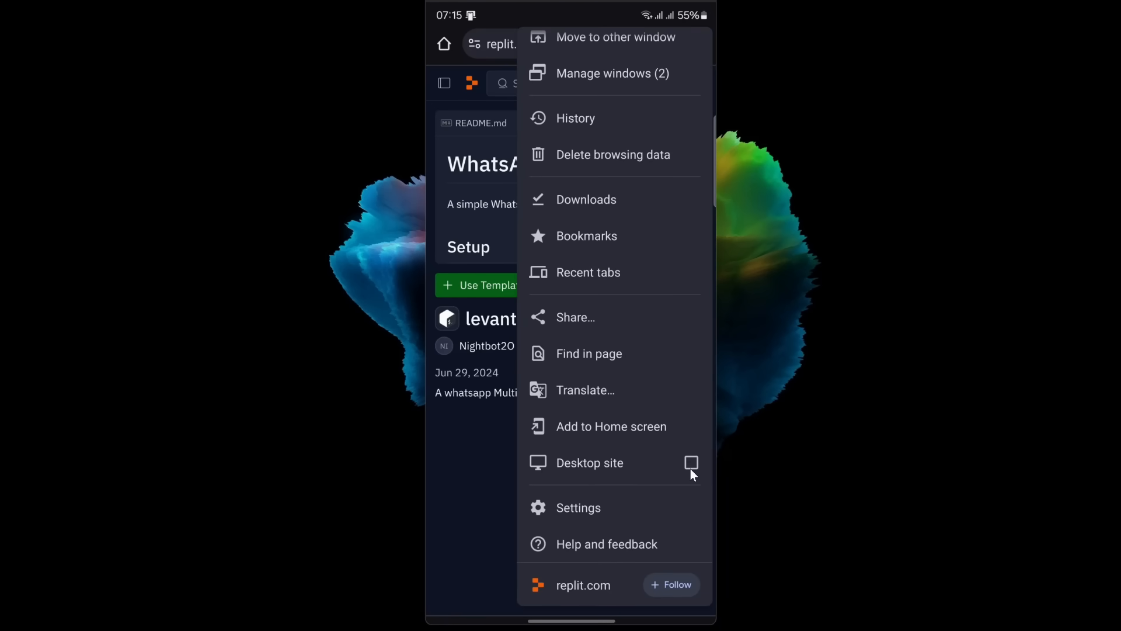
click(589, 463)
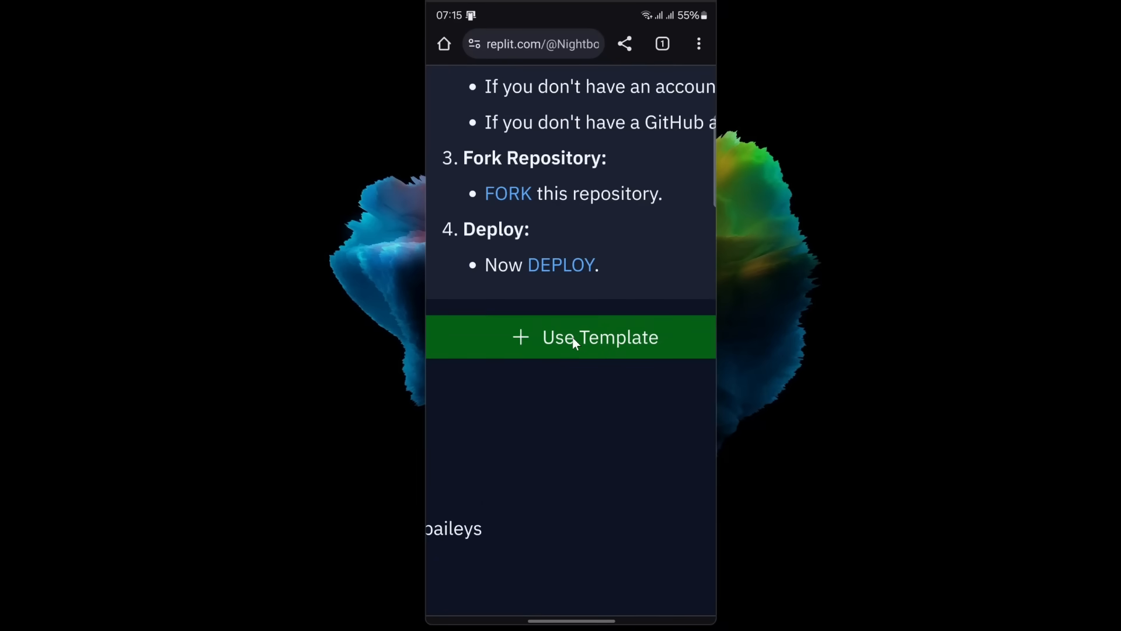
Step: Start a copy of the levanter template, then return to the phone's home screen
click(599, 336)
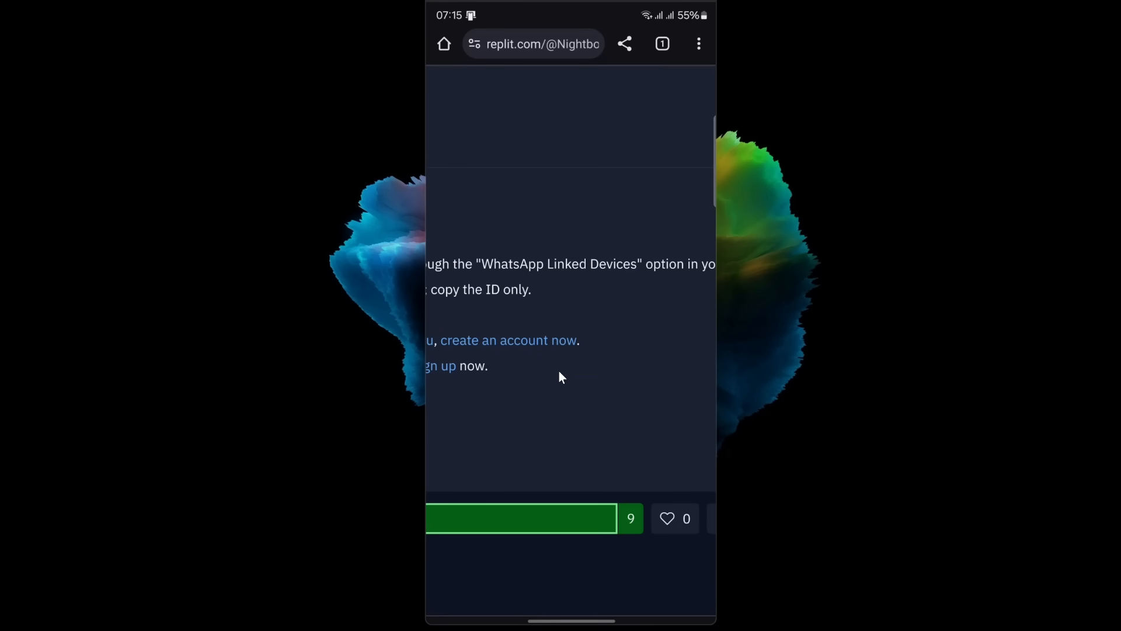
key(Home)
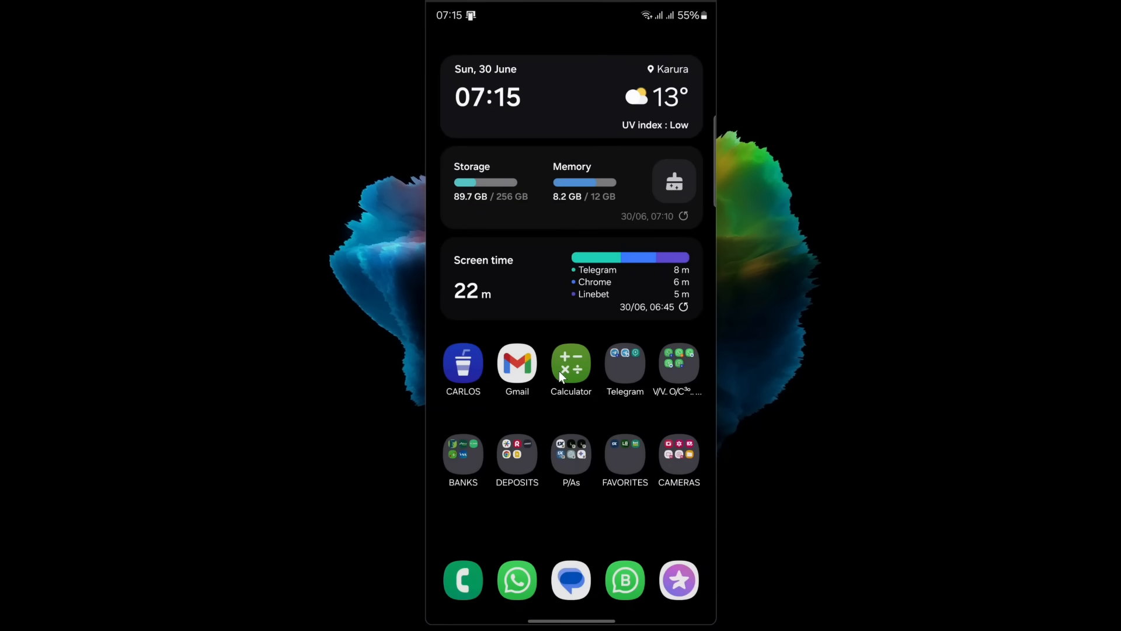
Step: Launch WhatsApp and check the Linked devices page
click(677, 361)
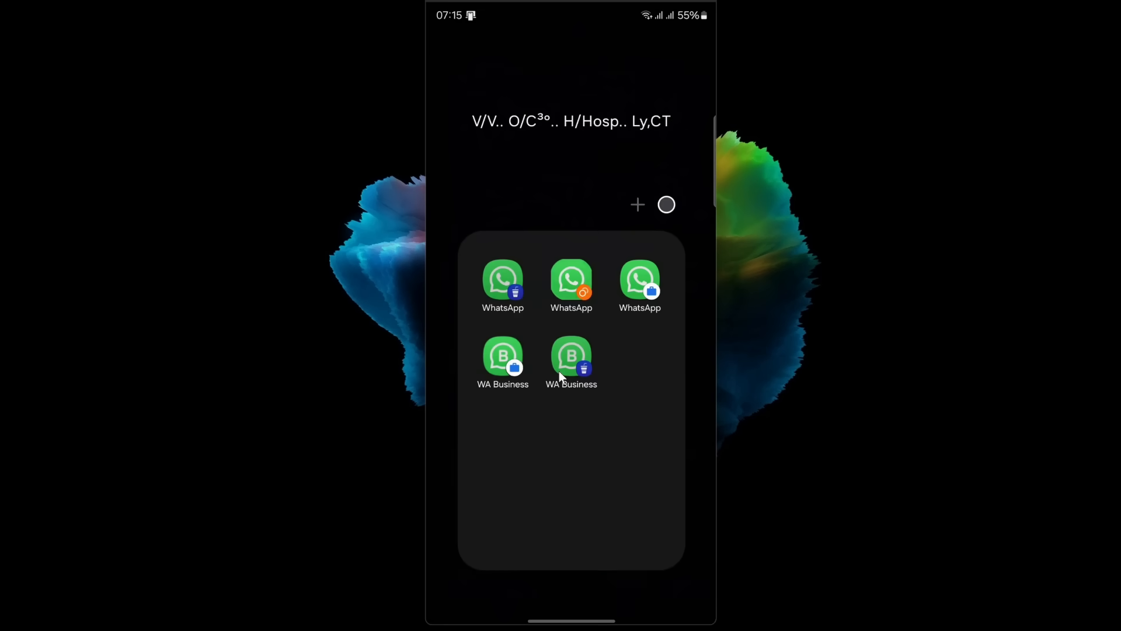
click(571, 279)
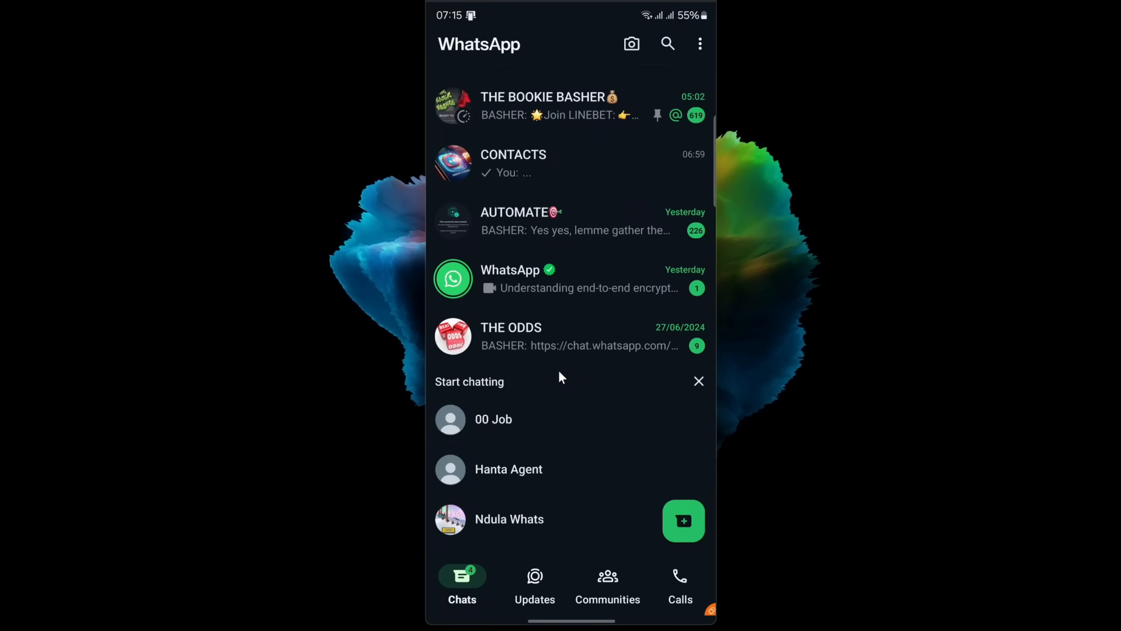
click(700, 43)
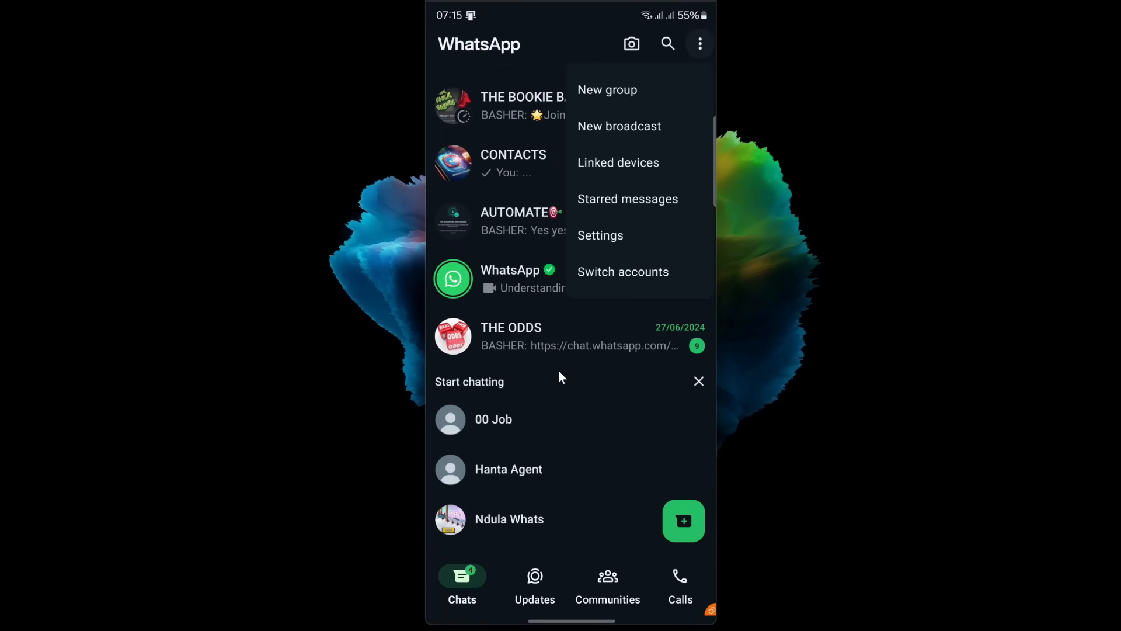
click(617, 163)
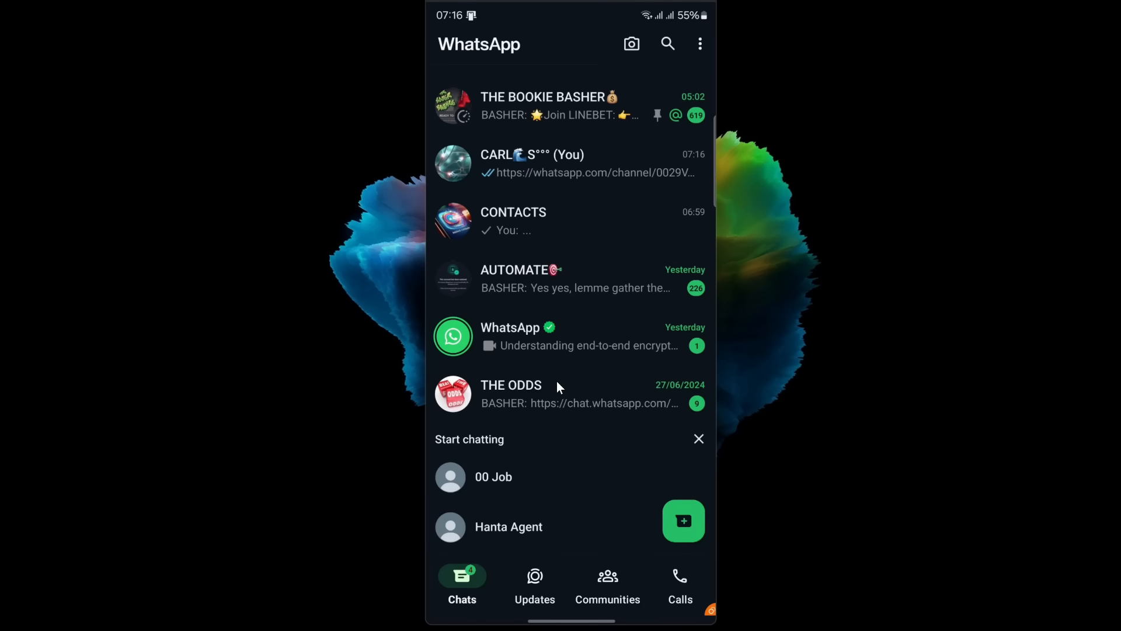
click(533, 163)
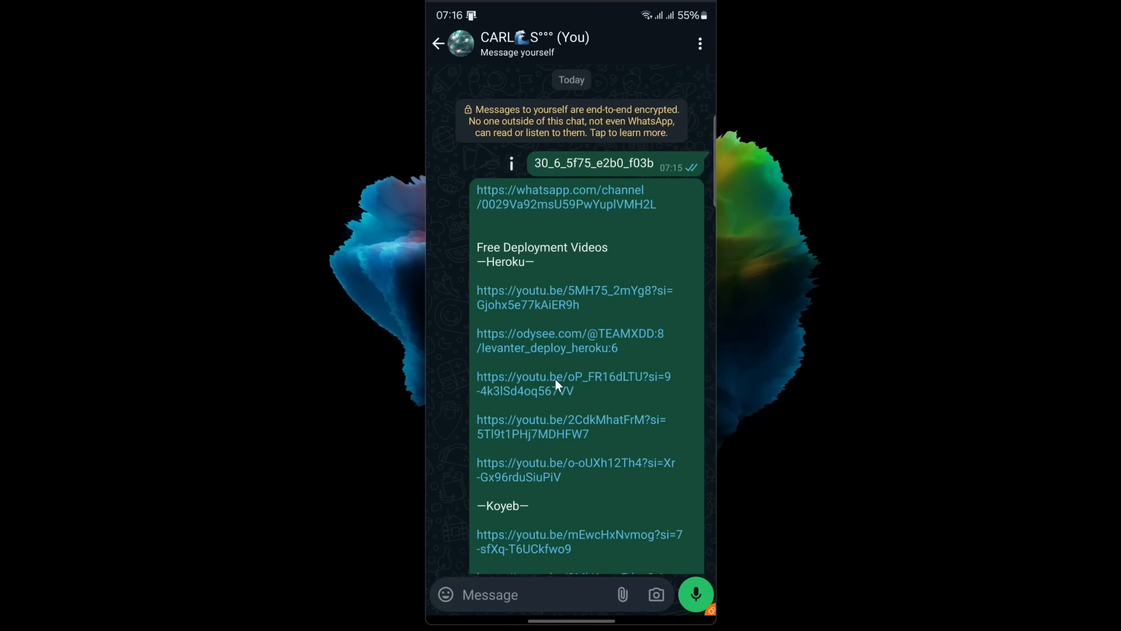
mouse_move(586, 166)
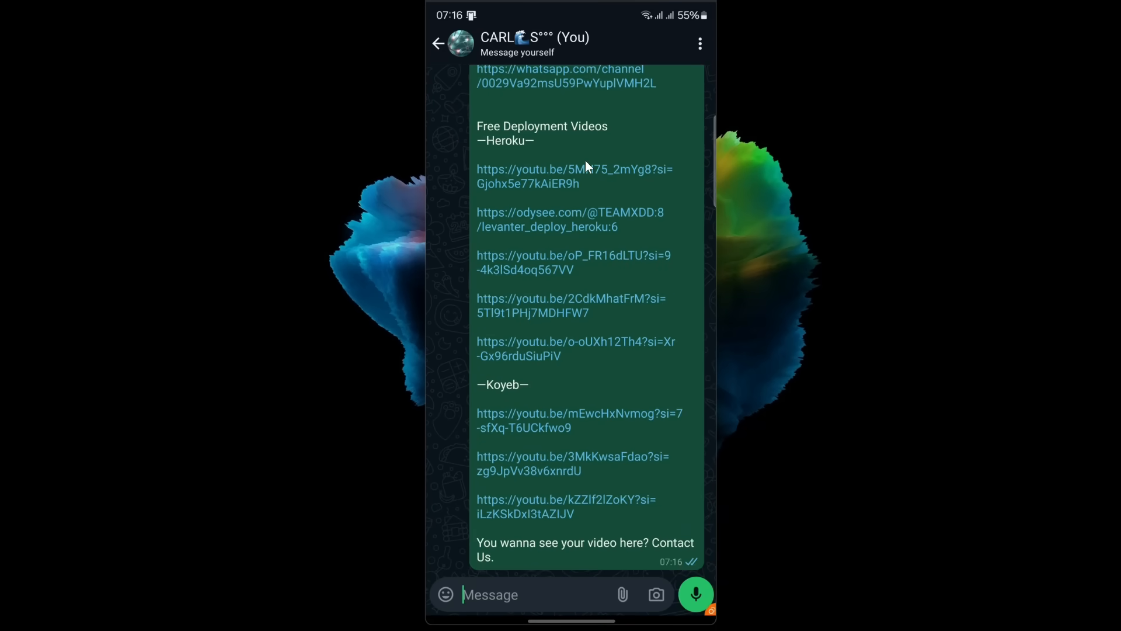
scroll(down, 3)
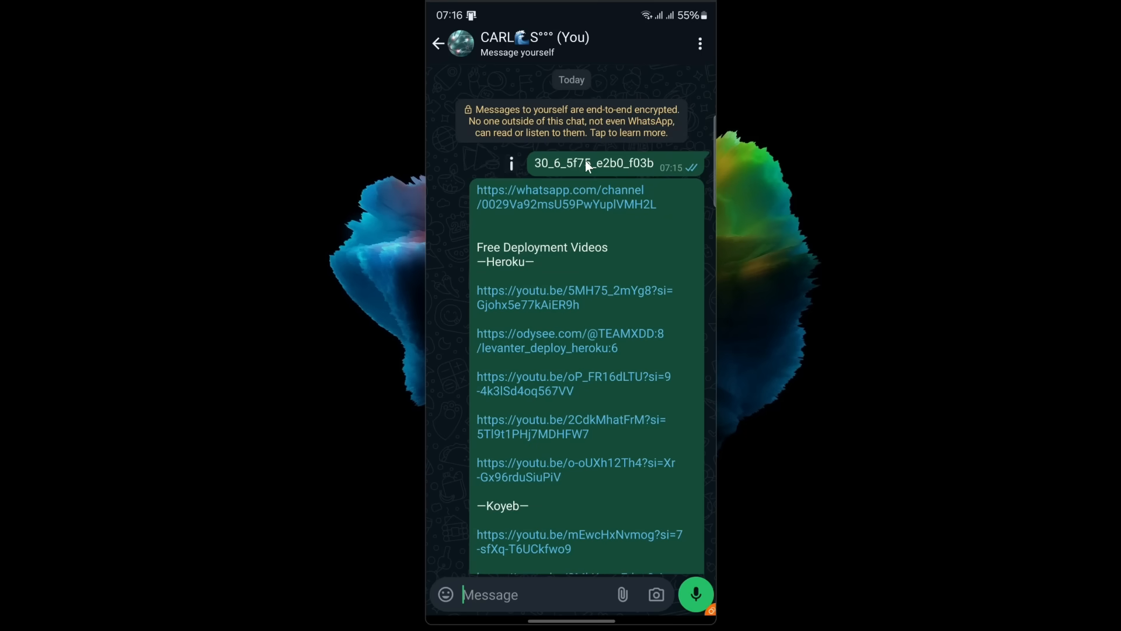
click(593, 164)
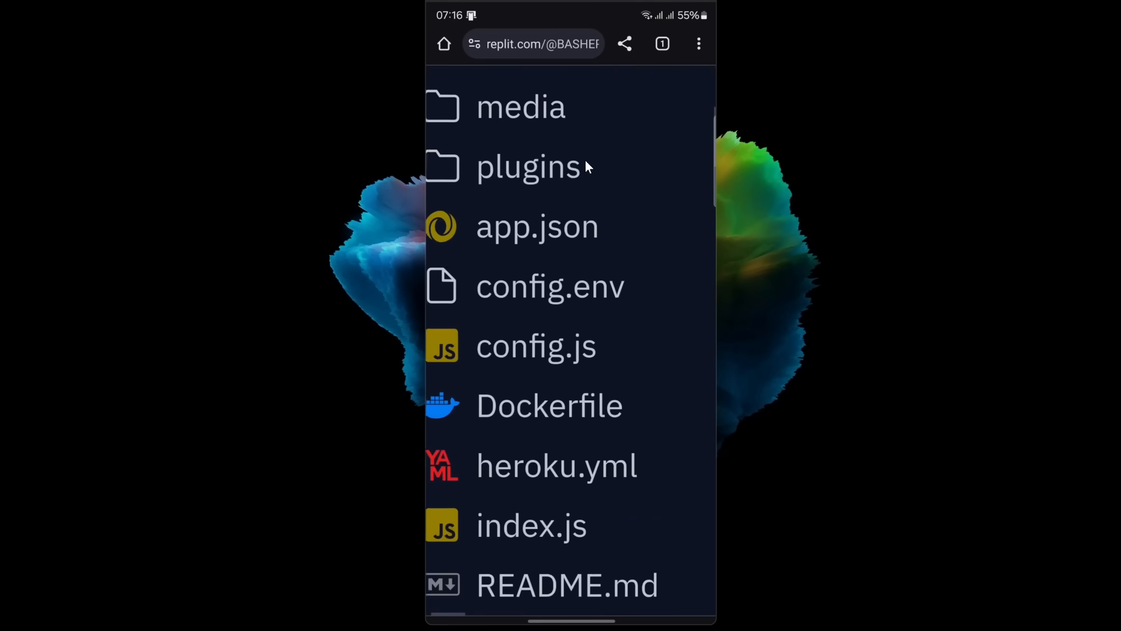
Step: Scroll the Replit file tree to reach config.env
scroll(down, 3)
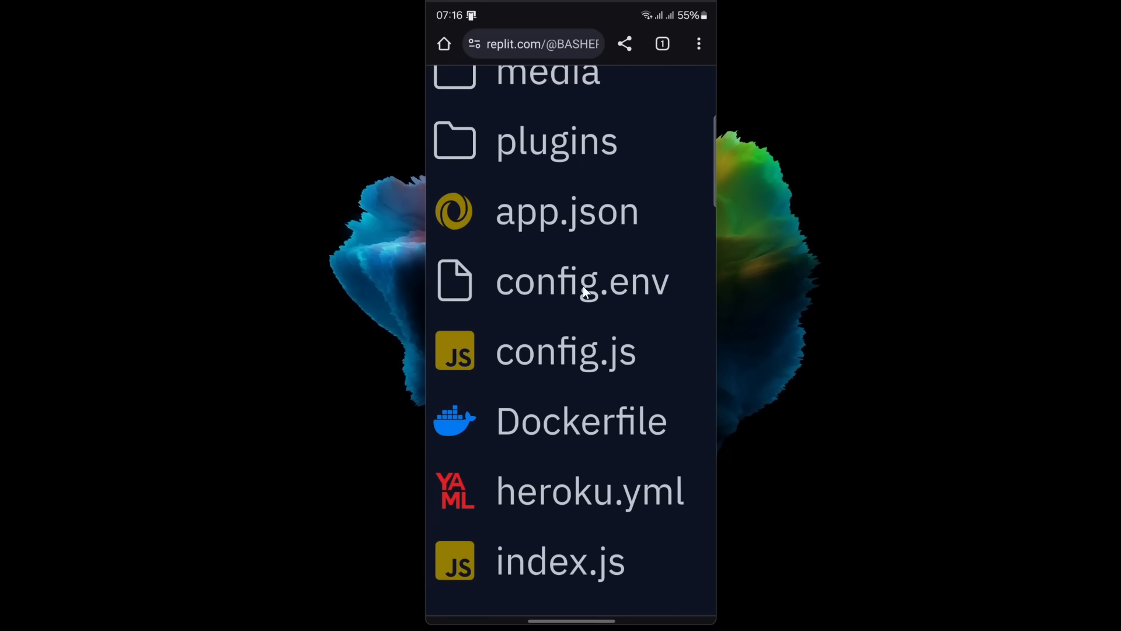
mouse_move(586, 297)
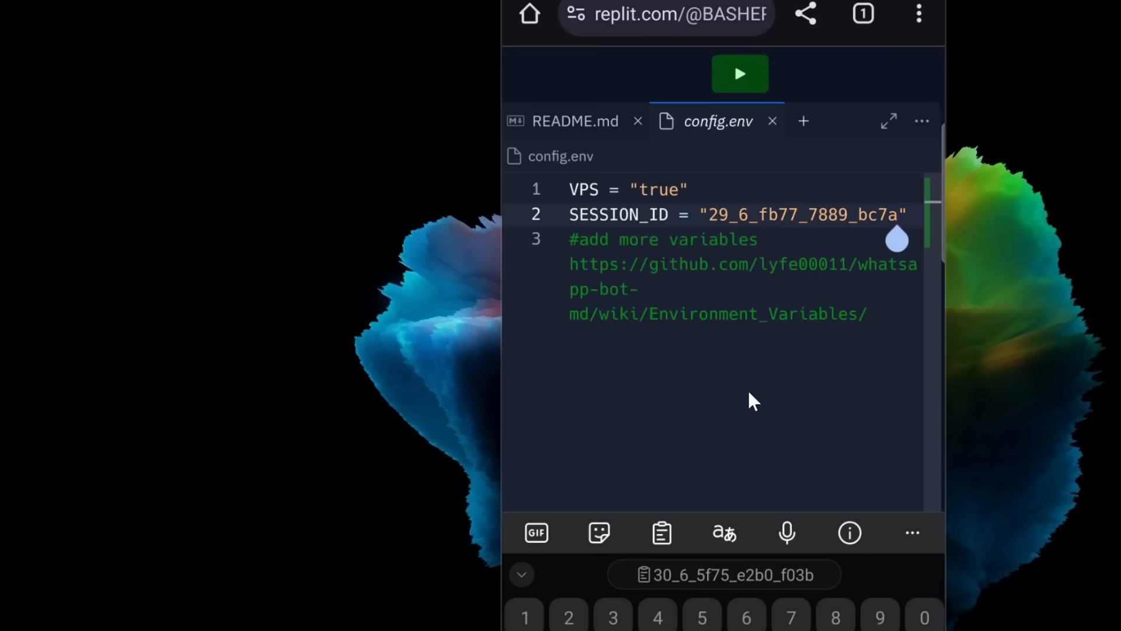
click(896, 214)
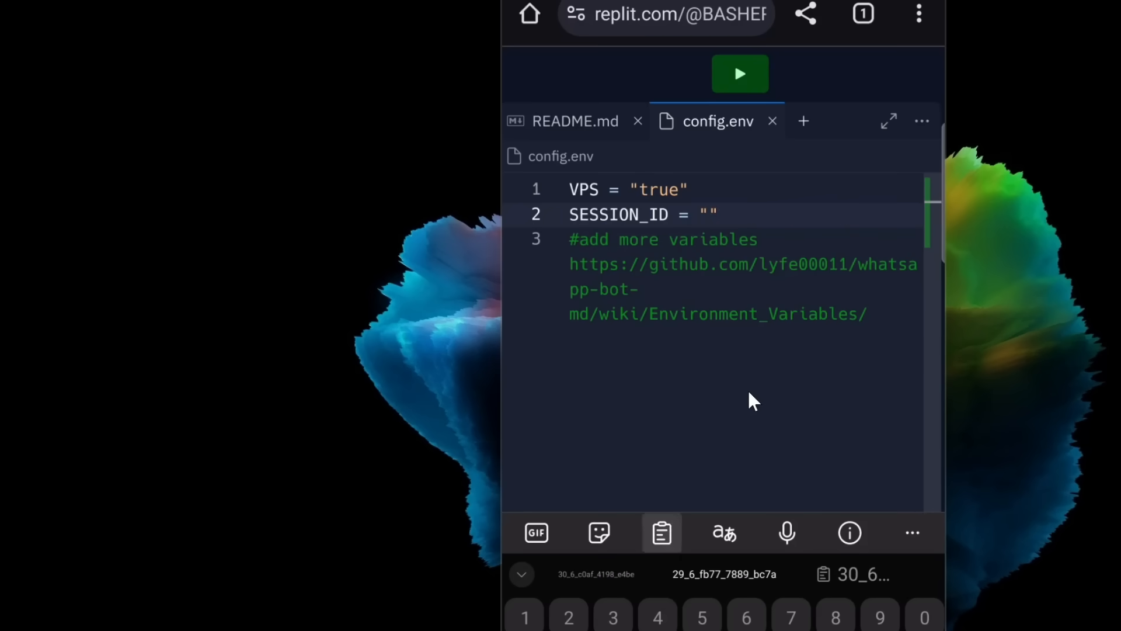
click(661, 532)
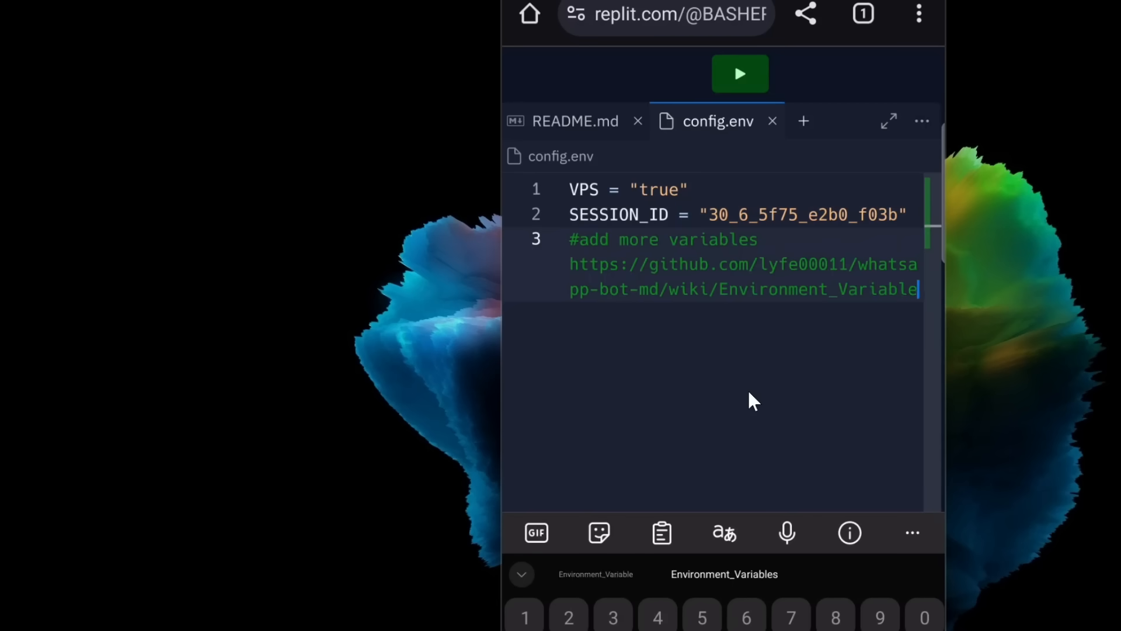
key(backspace)
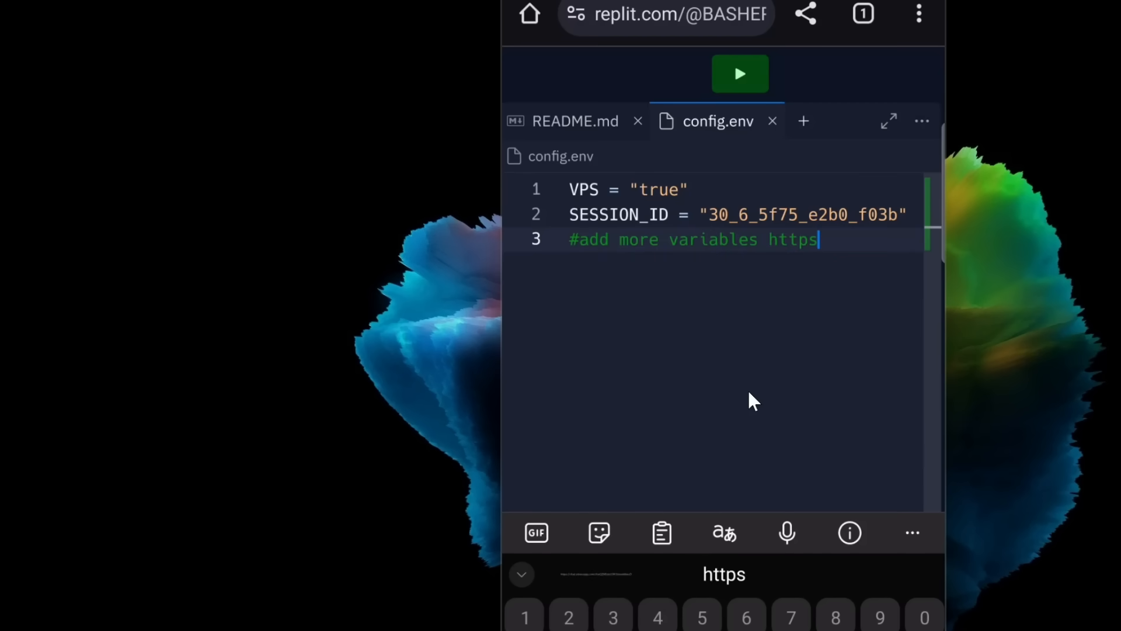
key(Backspace)
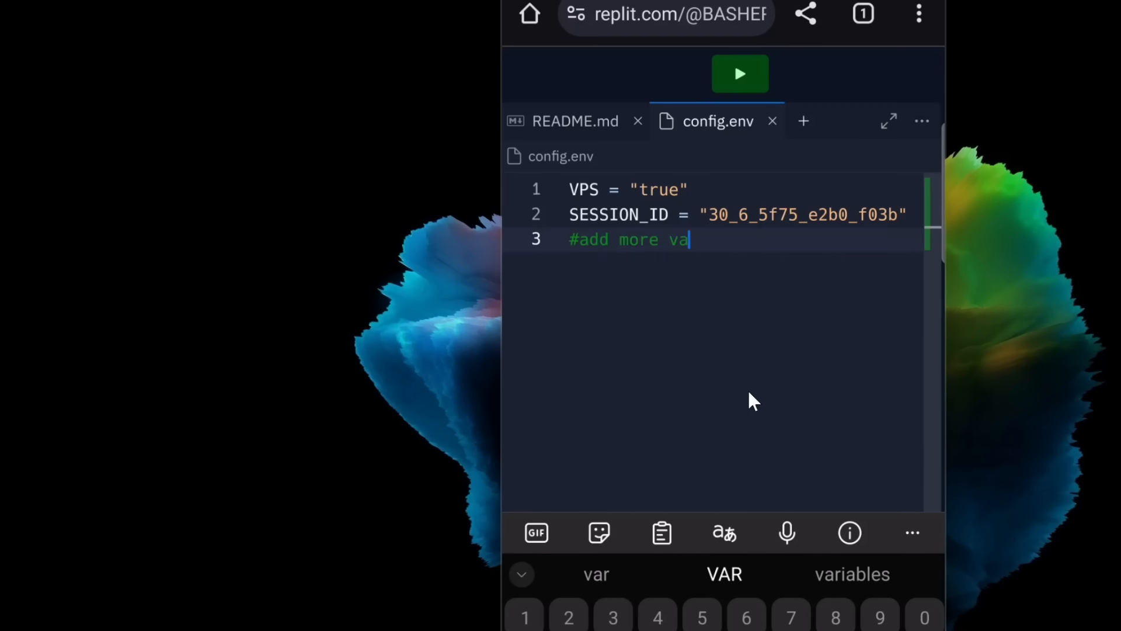
key(BackSpace)
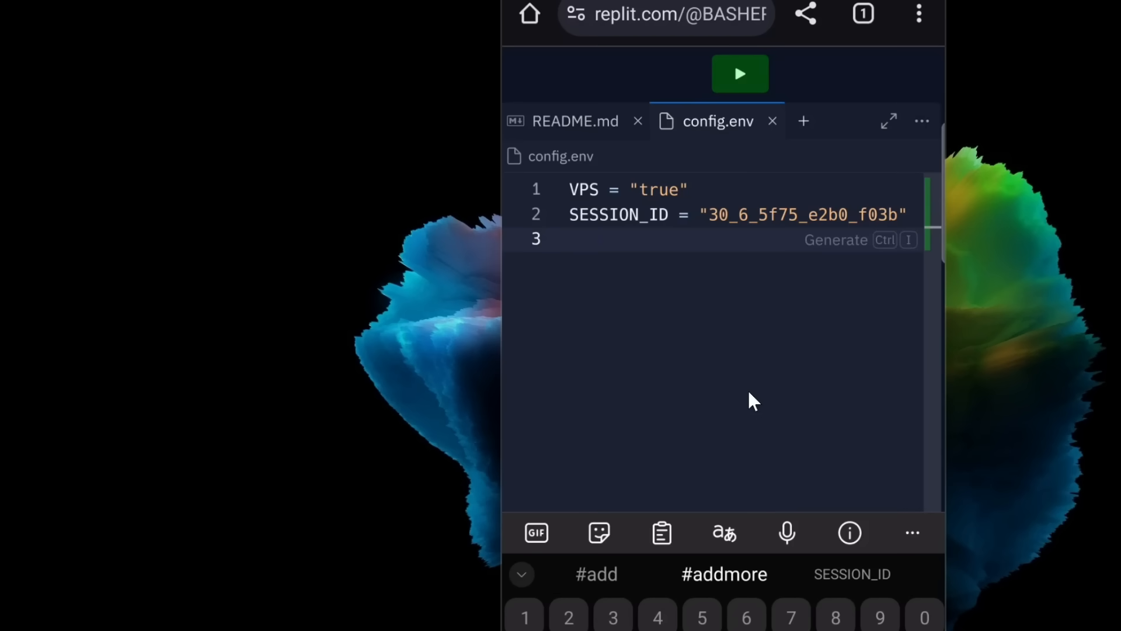
Step: Add the line STICKER_PACKNAME = "BASHER" below SESSION_ID
text(STICKER_PACKNAME)
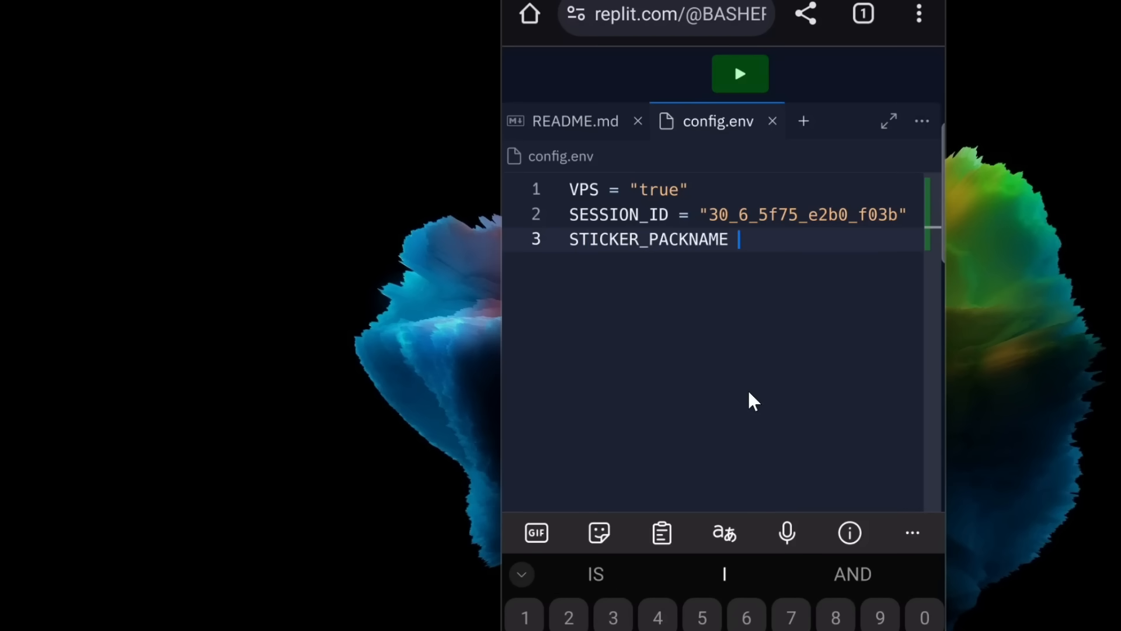
text(=)
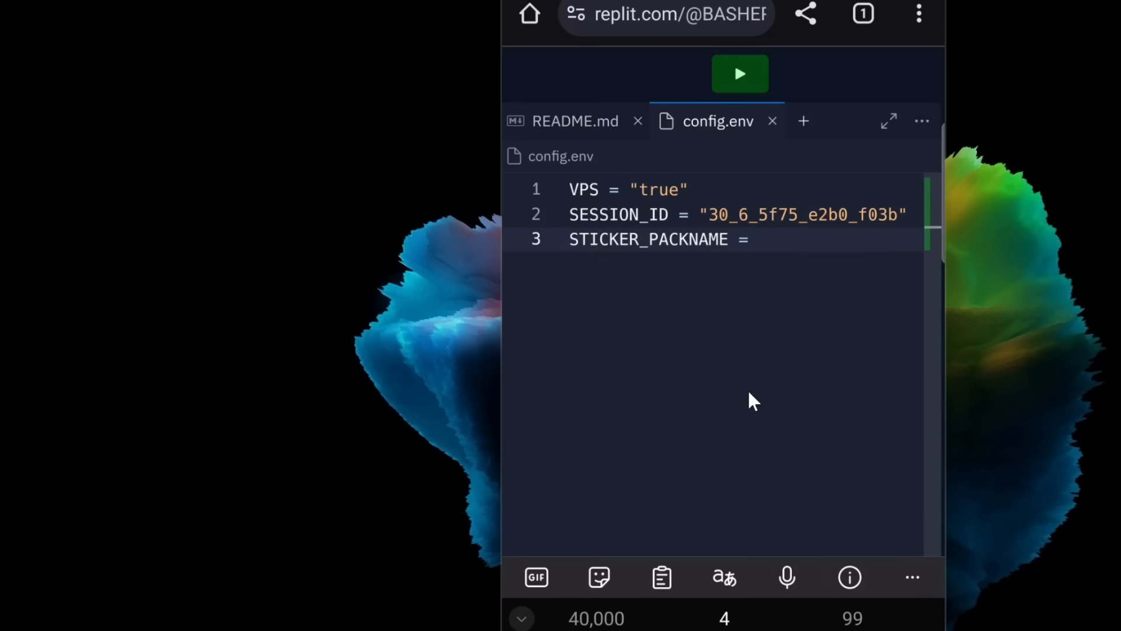
text("")
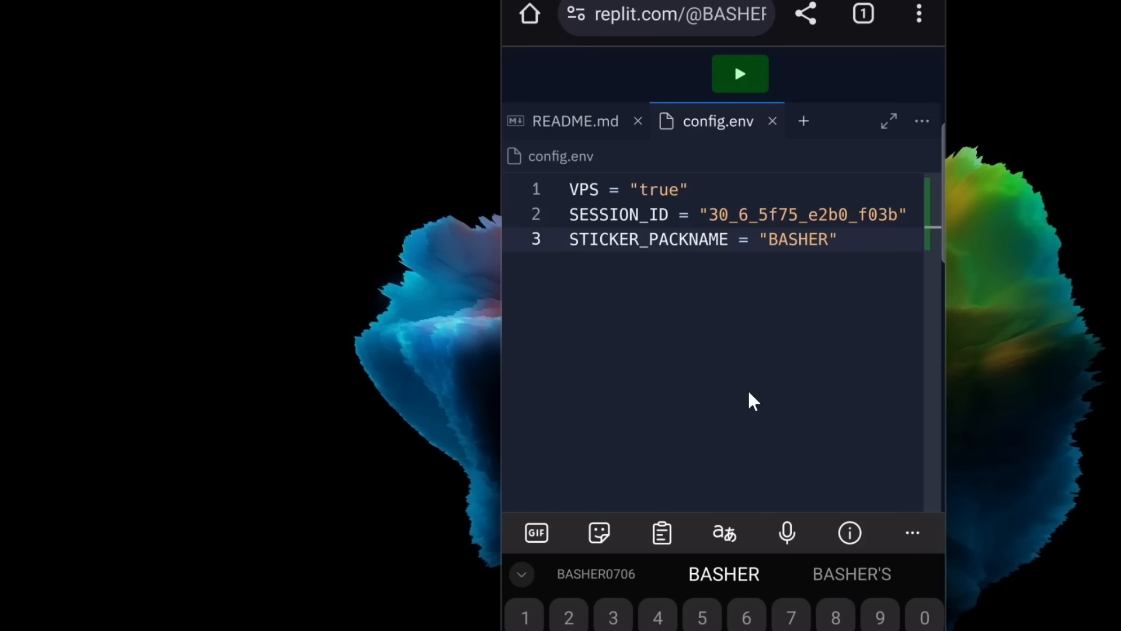
click(822, 239)
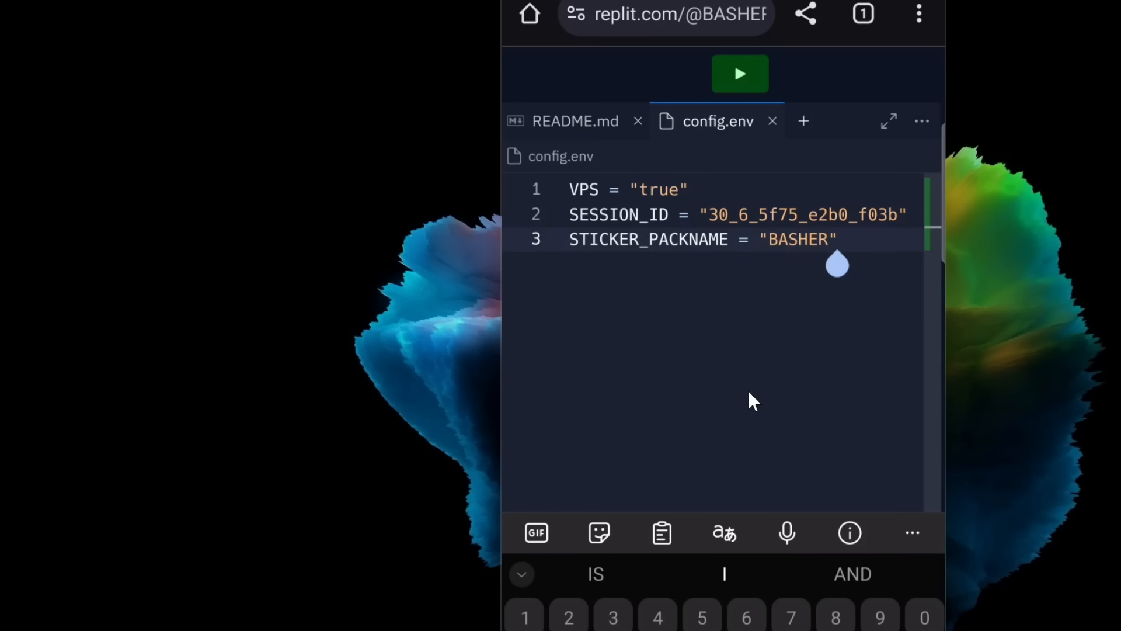
click(839, 238)
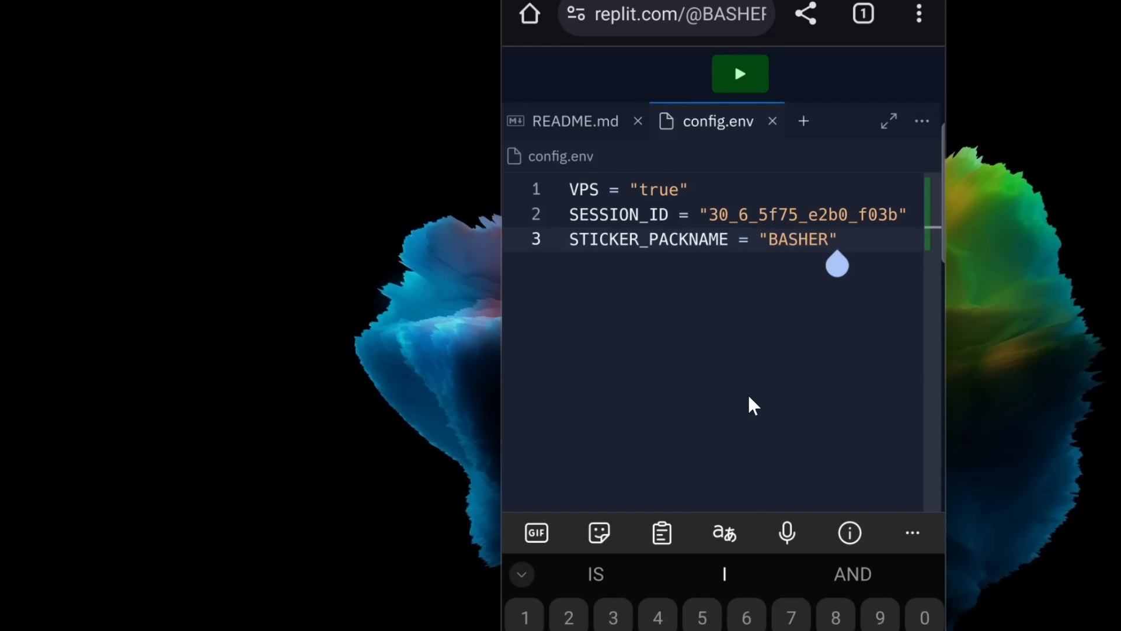
click(840, 238)
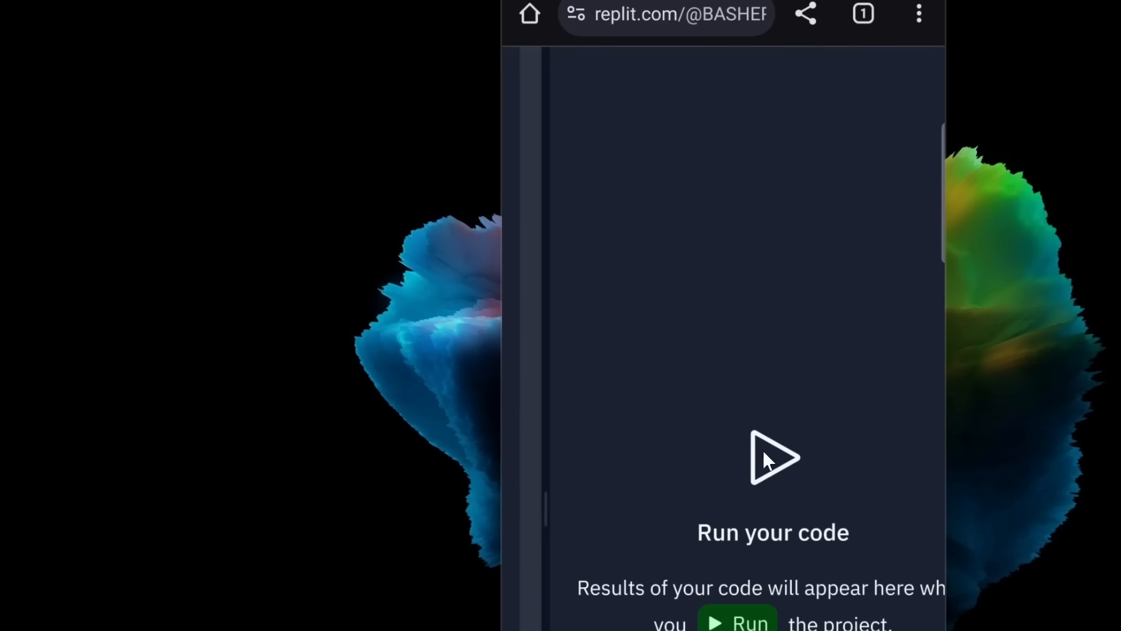
mouse_move(778, 461)
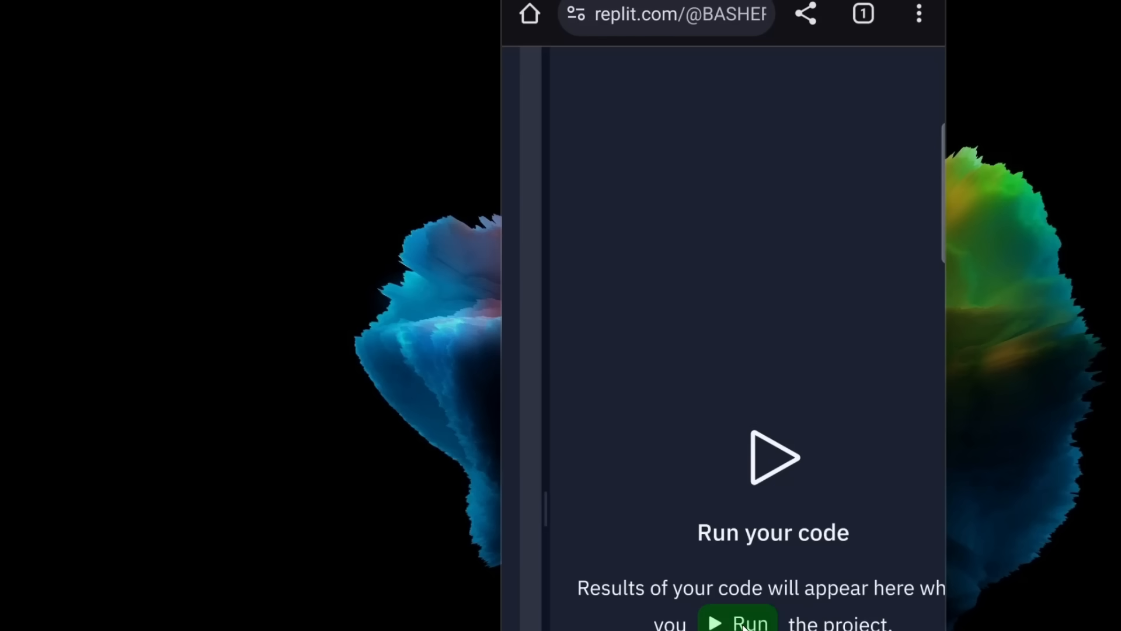
Step: Run the bot and follow the Console until the PM2 process shows online and connected
click(737, 619)
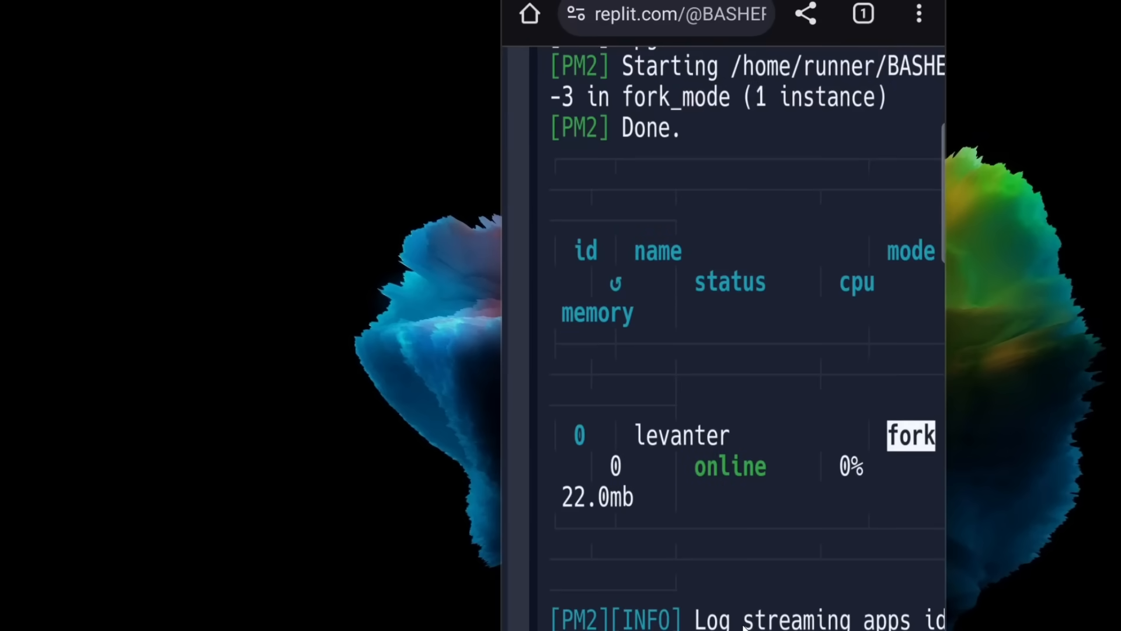
scroll(down, 3)
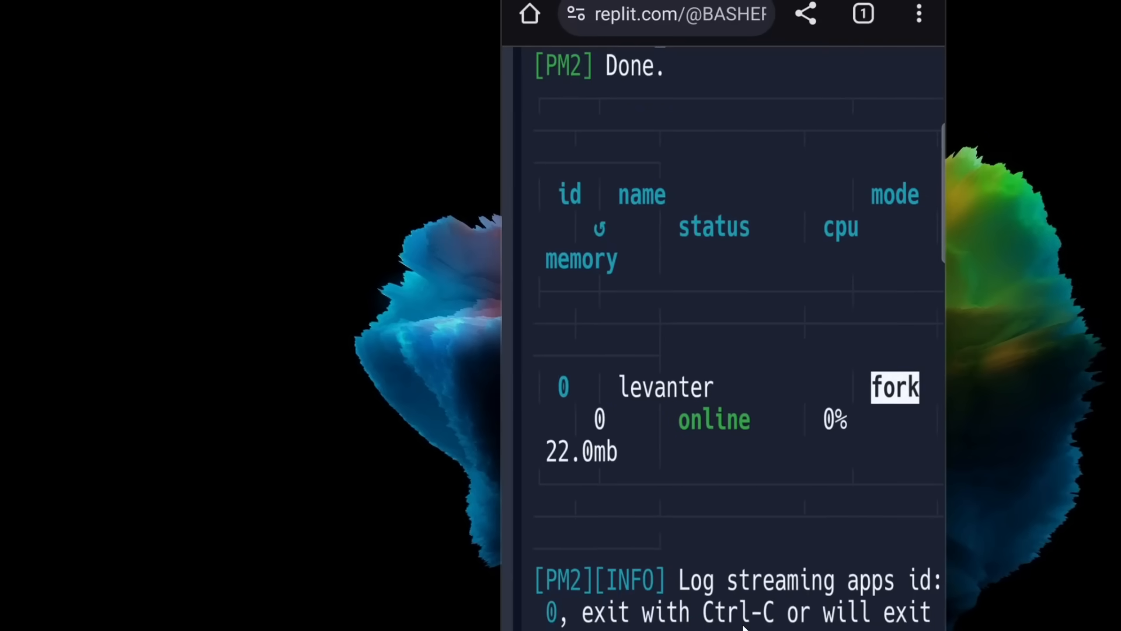
scroll(down, 3)
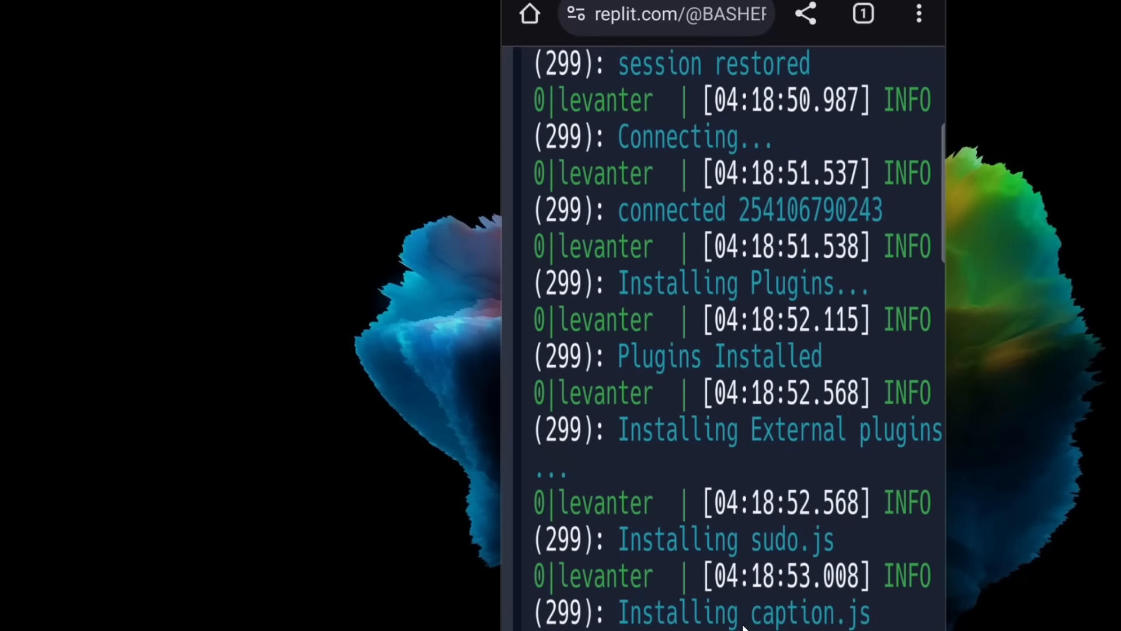
scroll(down, 3)
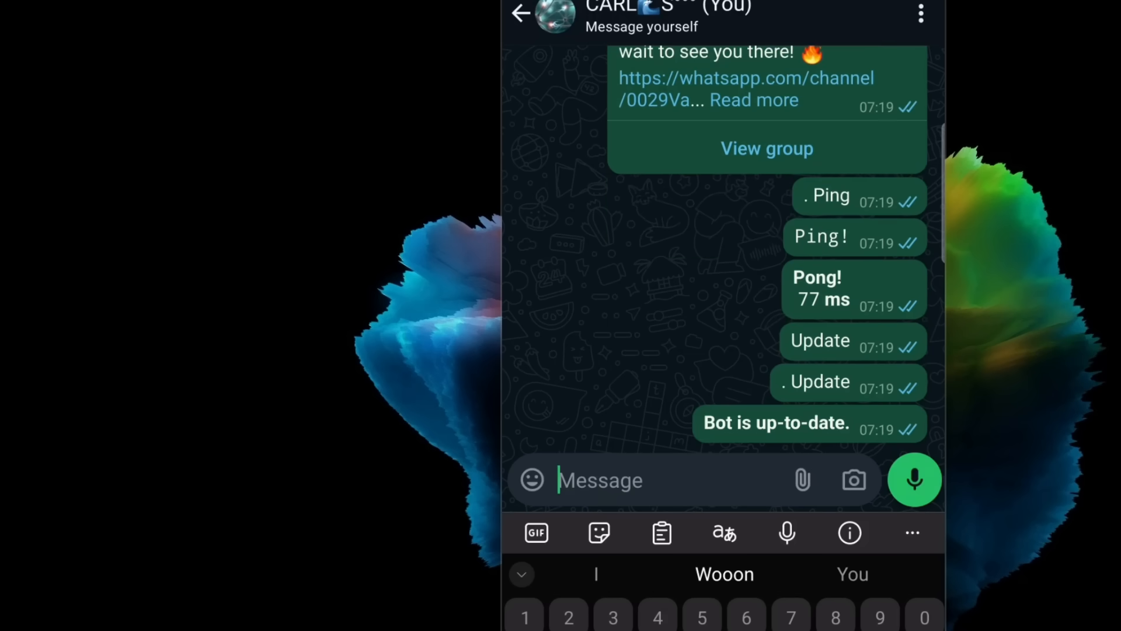
Step: Send .menu in the self-chat and read the bot's LEVANTER command menu reply
text(.me)
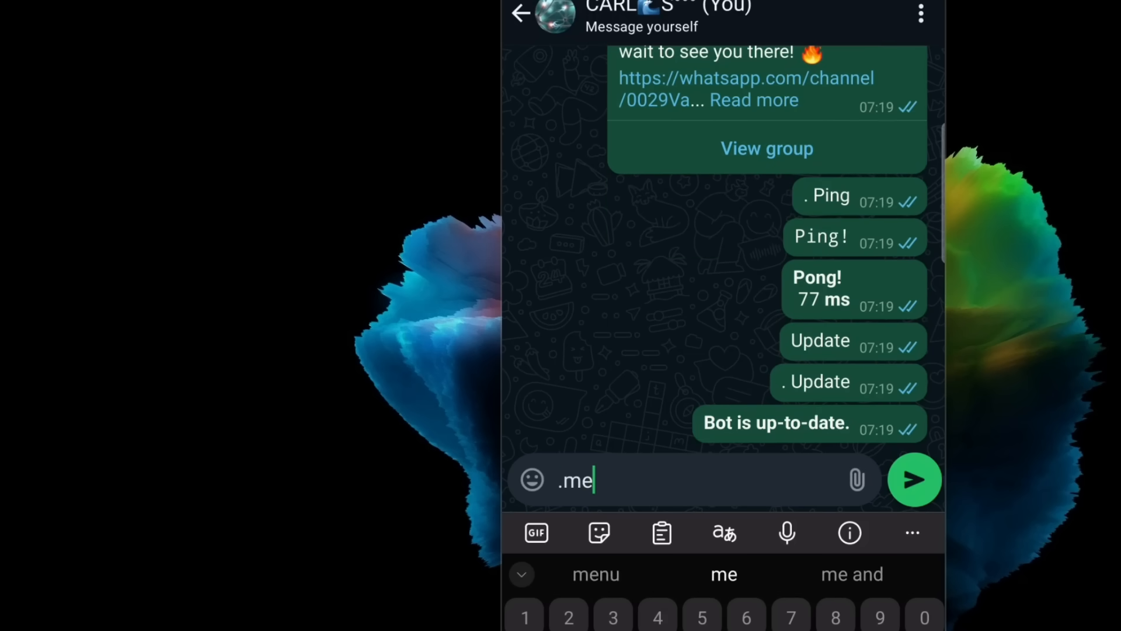
click(913, 480)
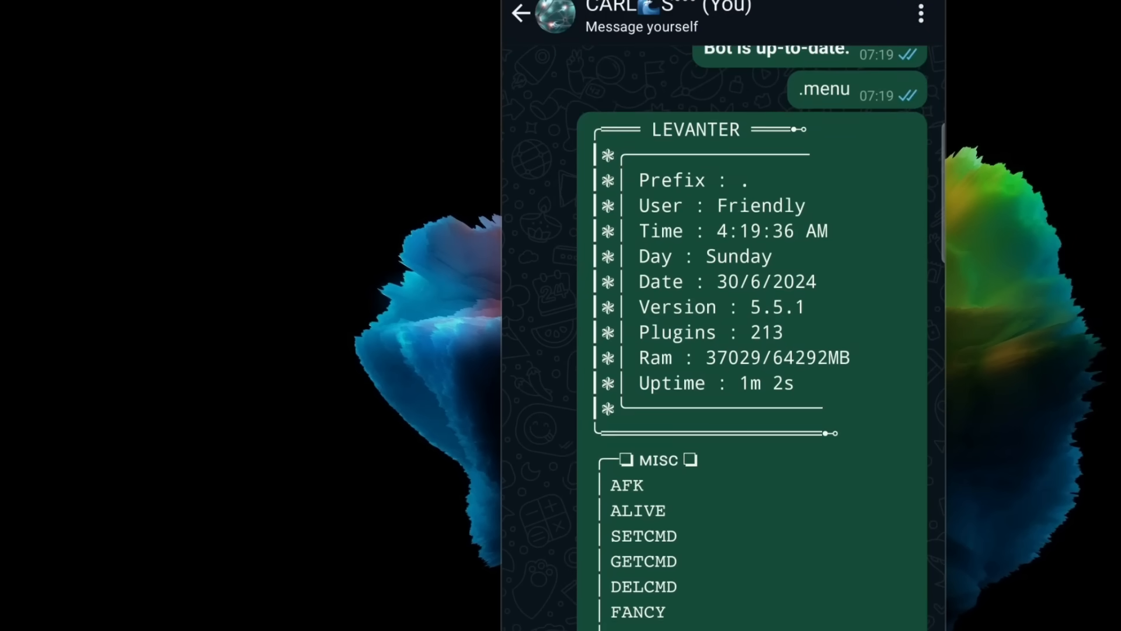
scroll(down, 3)
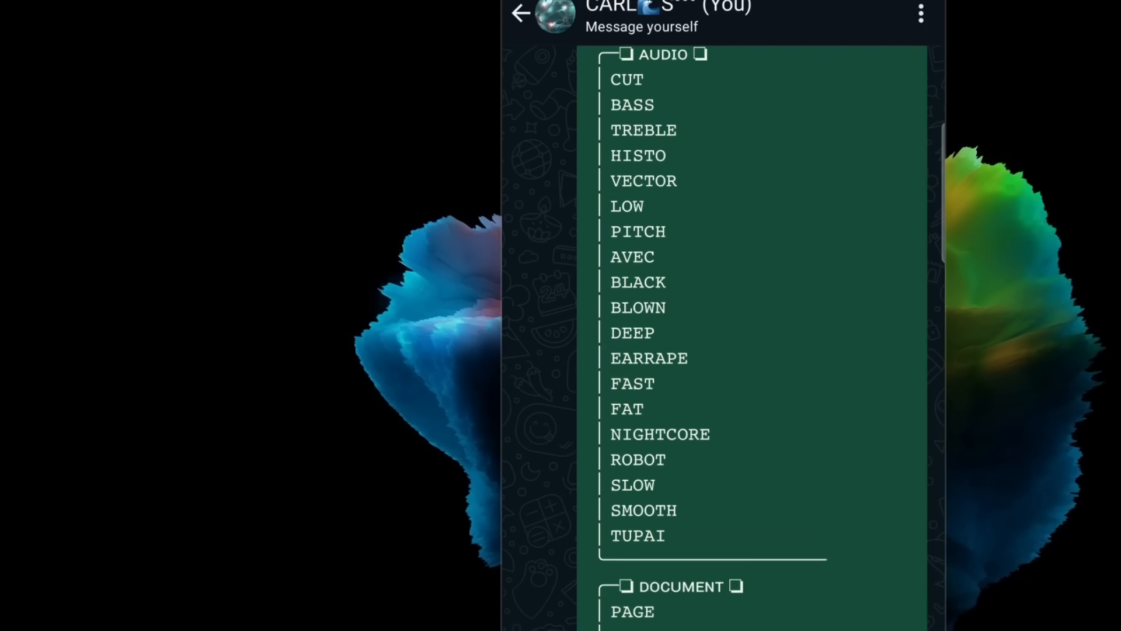